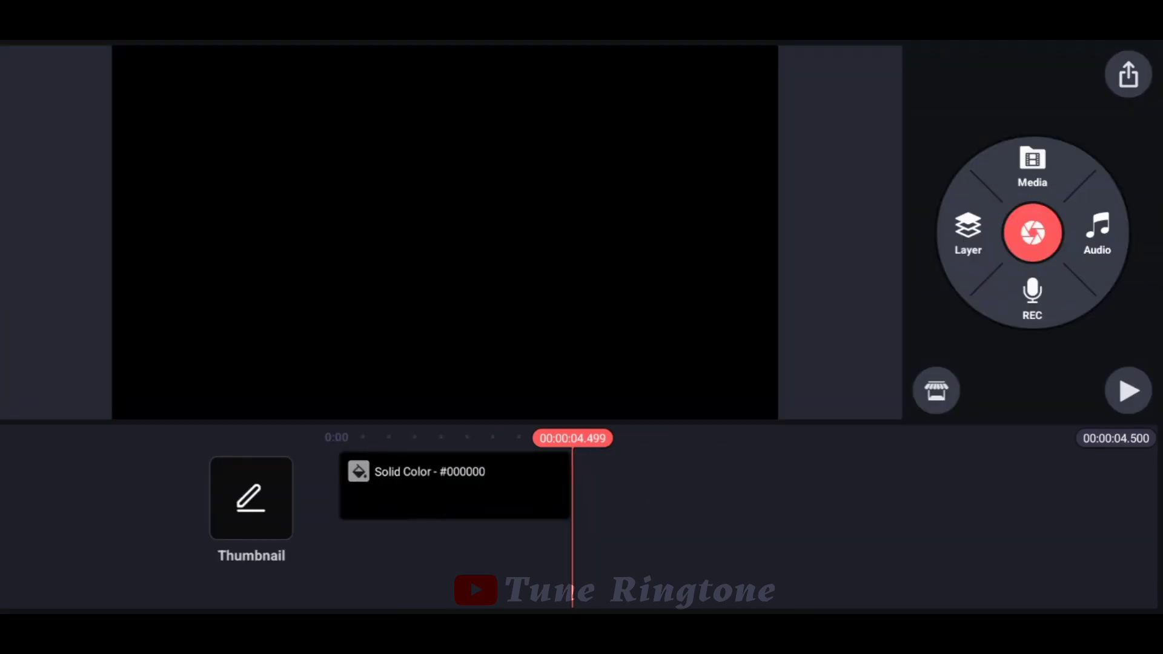
Step: Open the Pins image folder and browse through its pictures
click(968, 232)
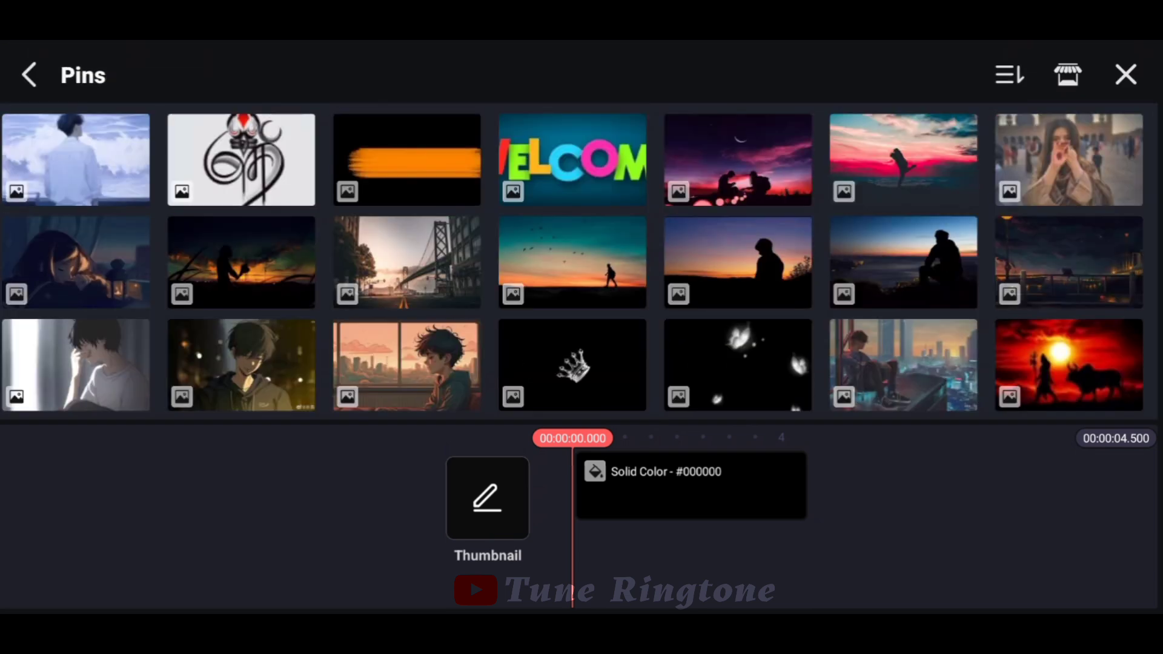
scroll(up, 3)
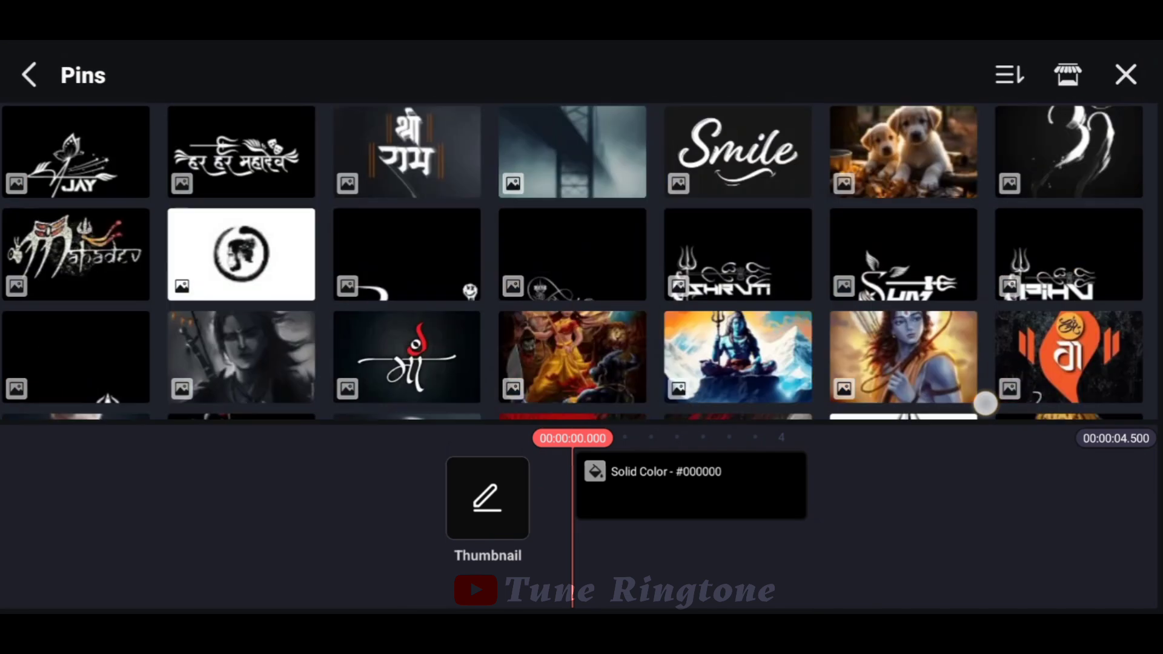
scroll(down, 3)
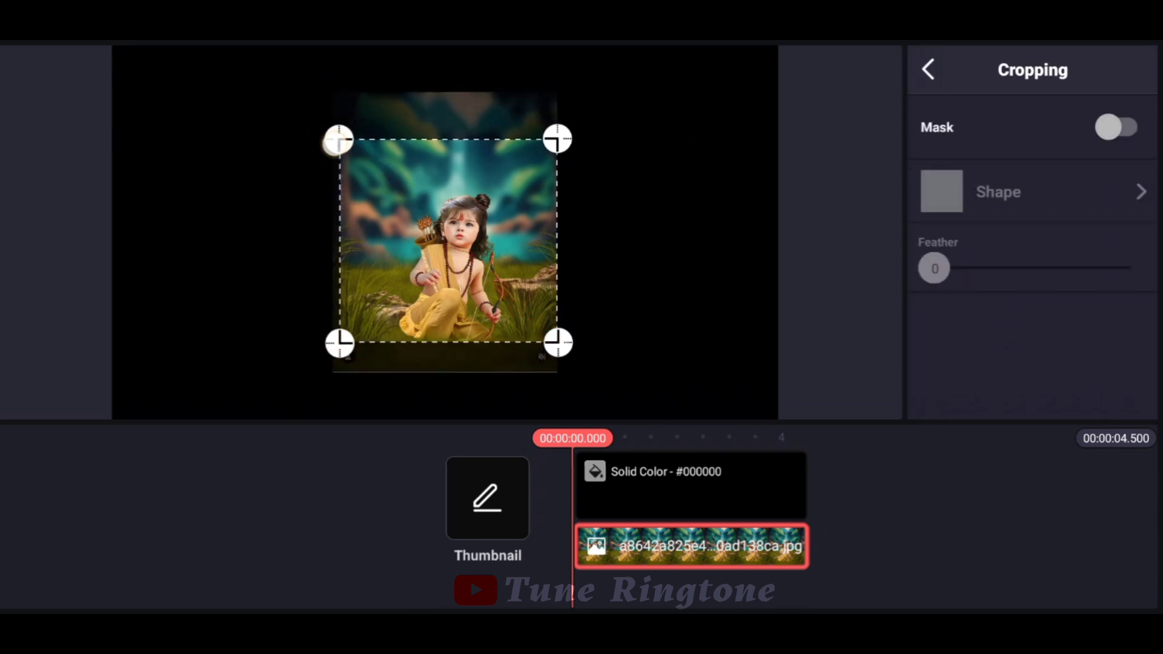
Step: Turn on masking for the child Ram picture and reopen the Pins images
click(1120, 127)
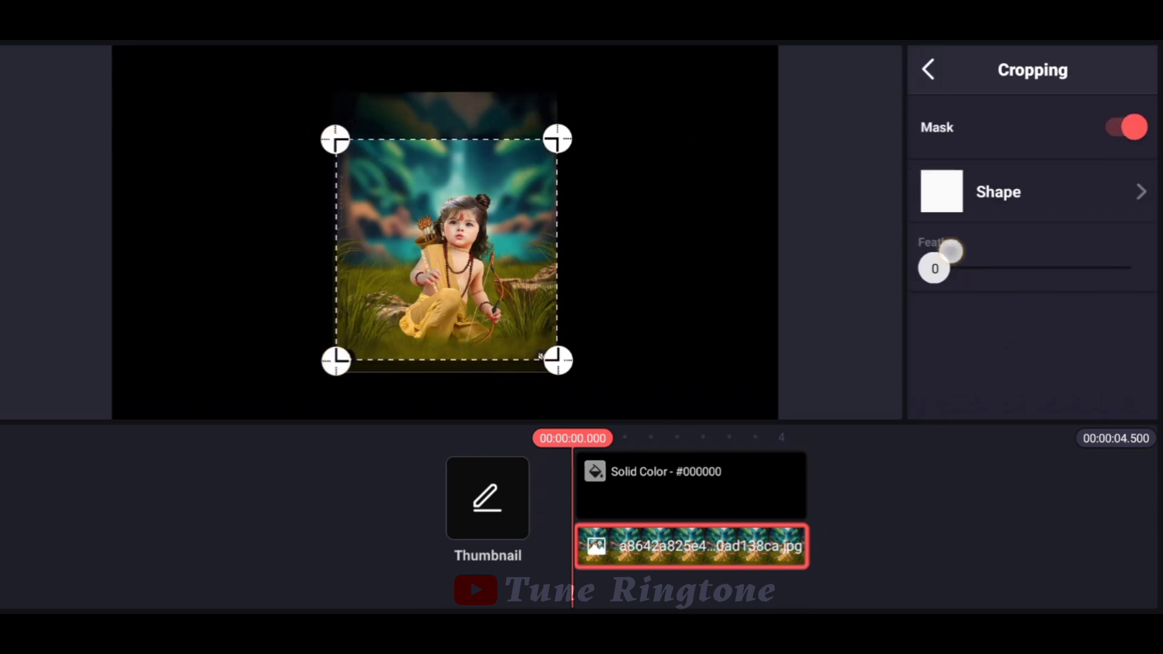
click(926, 69)
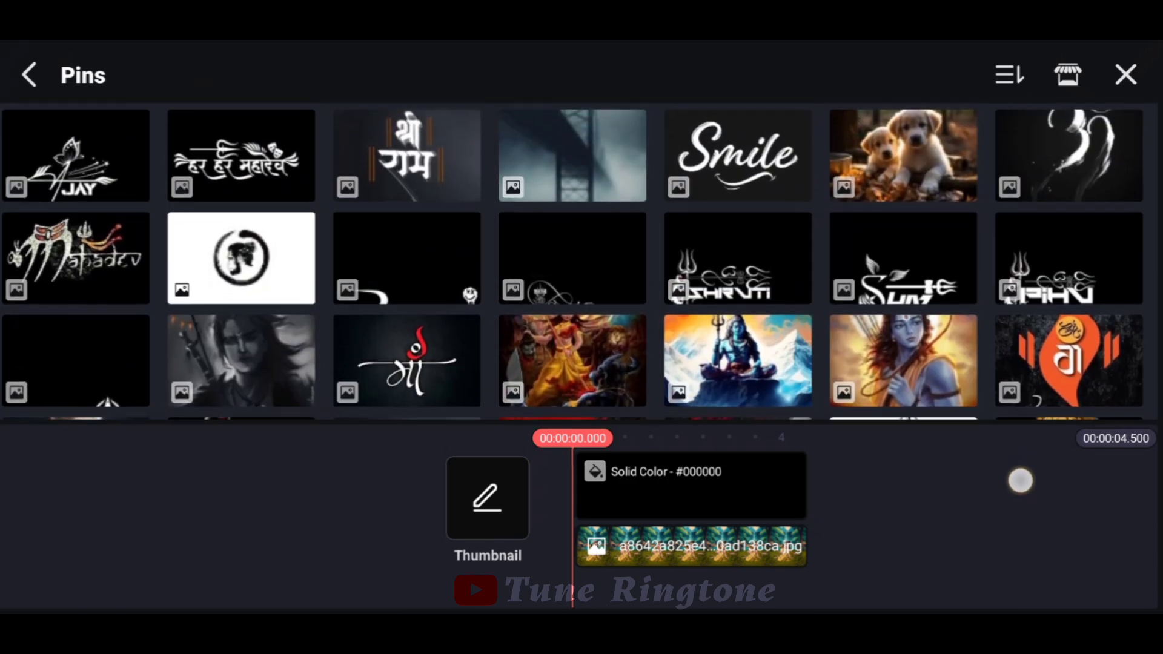
Step: Scroll the Pins folder down to the Jai Shri Ram lettering image
scroll(down, 3)
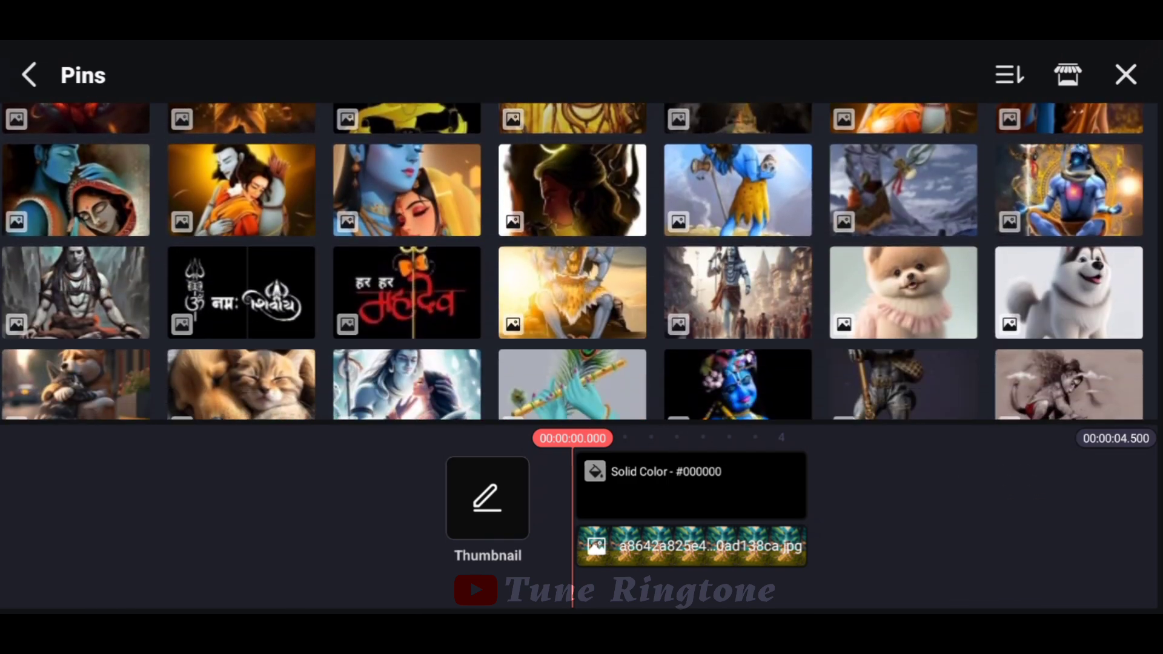
scroll(down, 3)
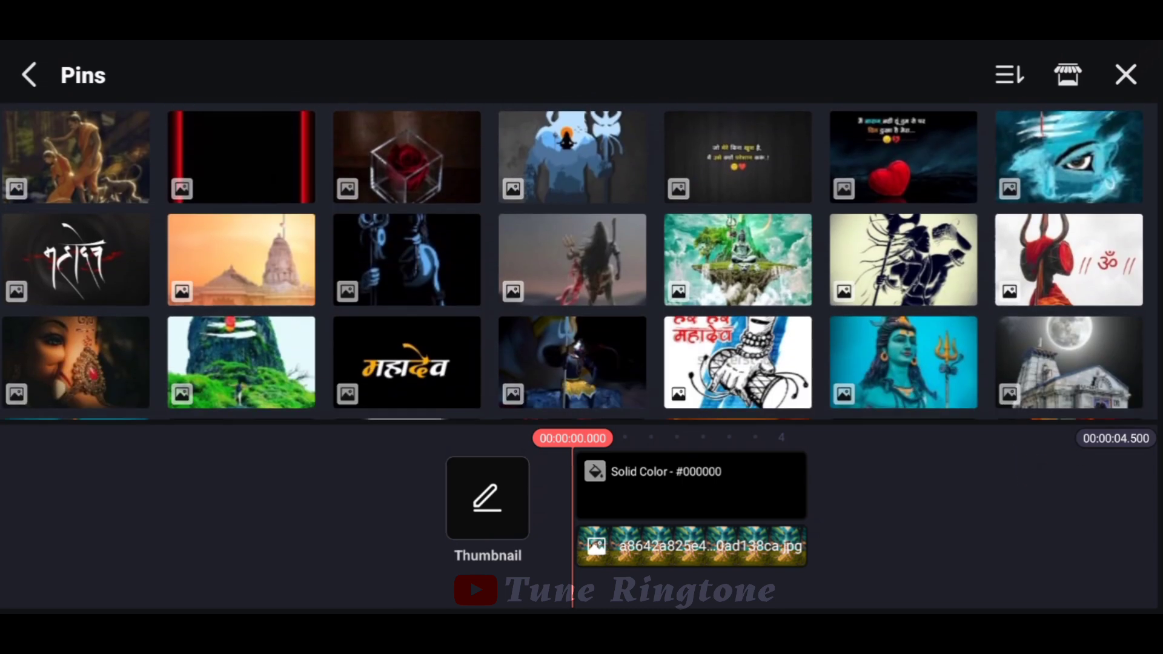
scroll(down, 3)
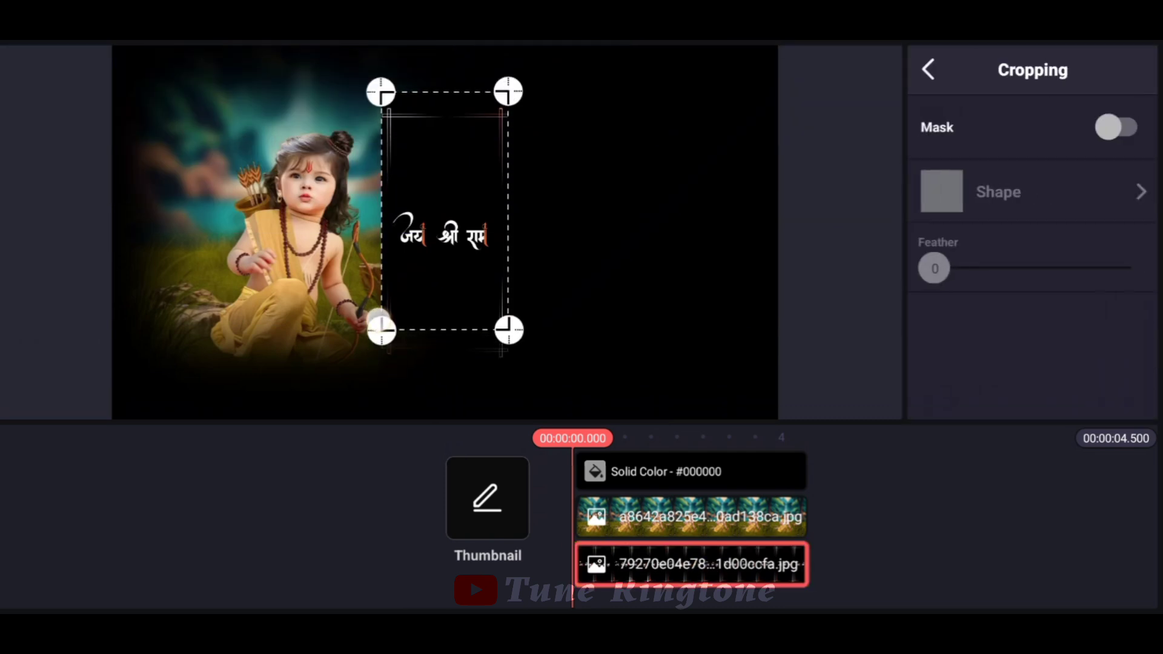
Step: Blend the Jai Shri Ram lettering in Screen mode, then reopen the media folders
click(926, 69)
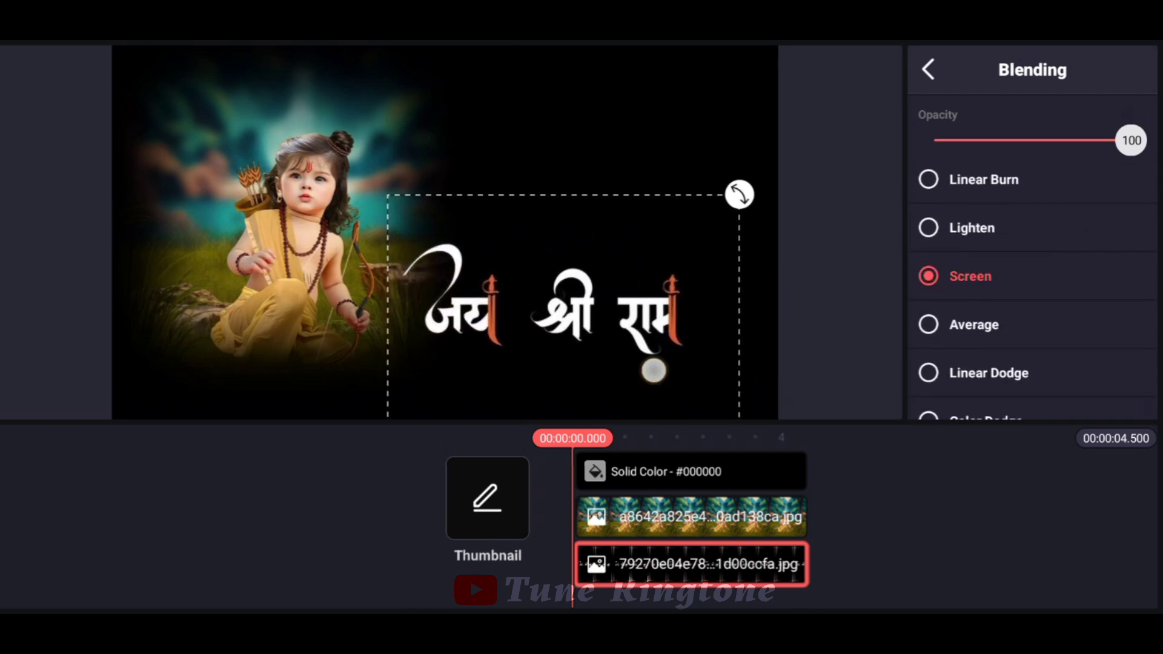
click(927, 69)
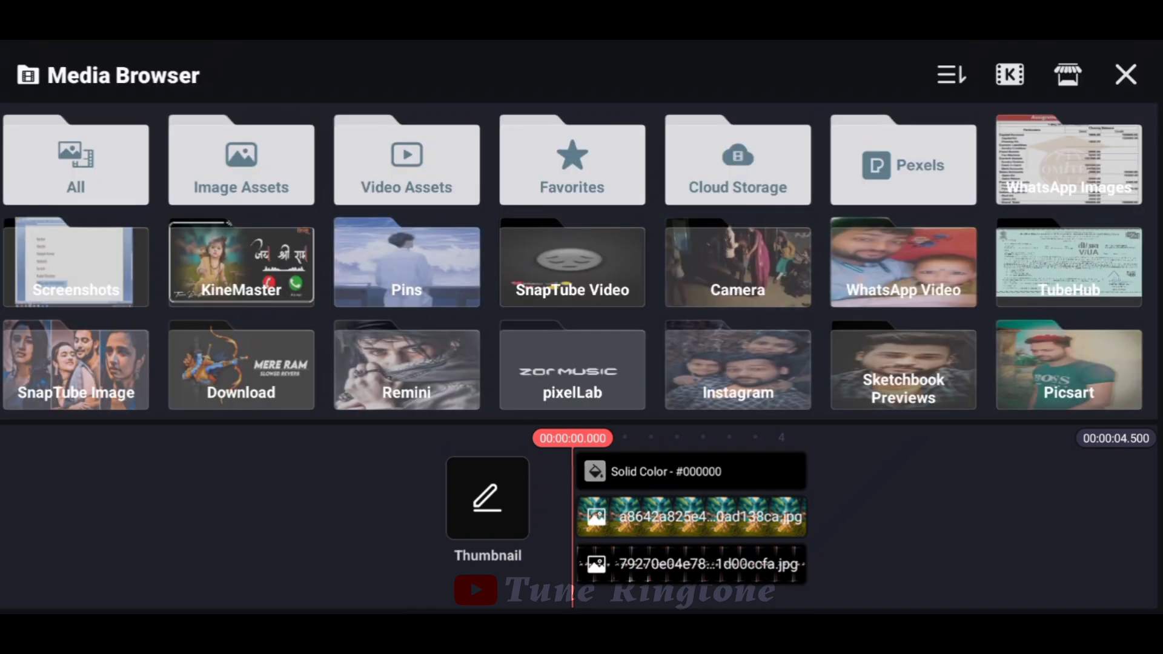
Step: Add the Decline/Accept call-button clip from the KineMaster folder, Screen-blended and resized
click(240, 264)
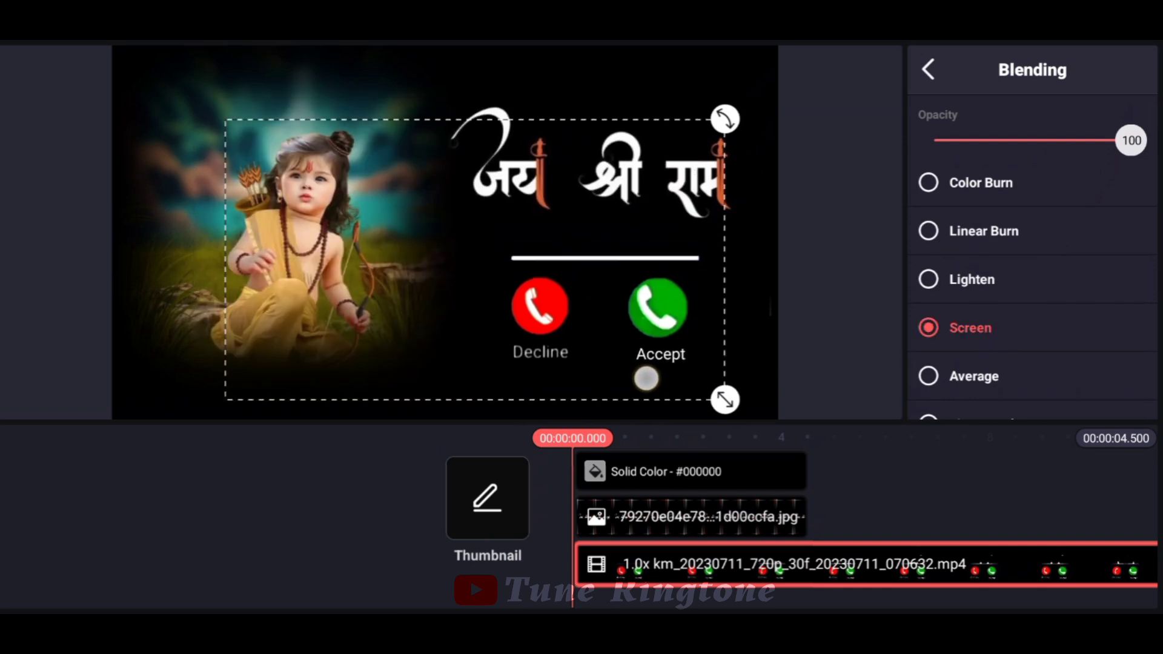
click(925, 69)
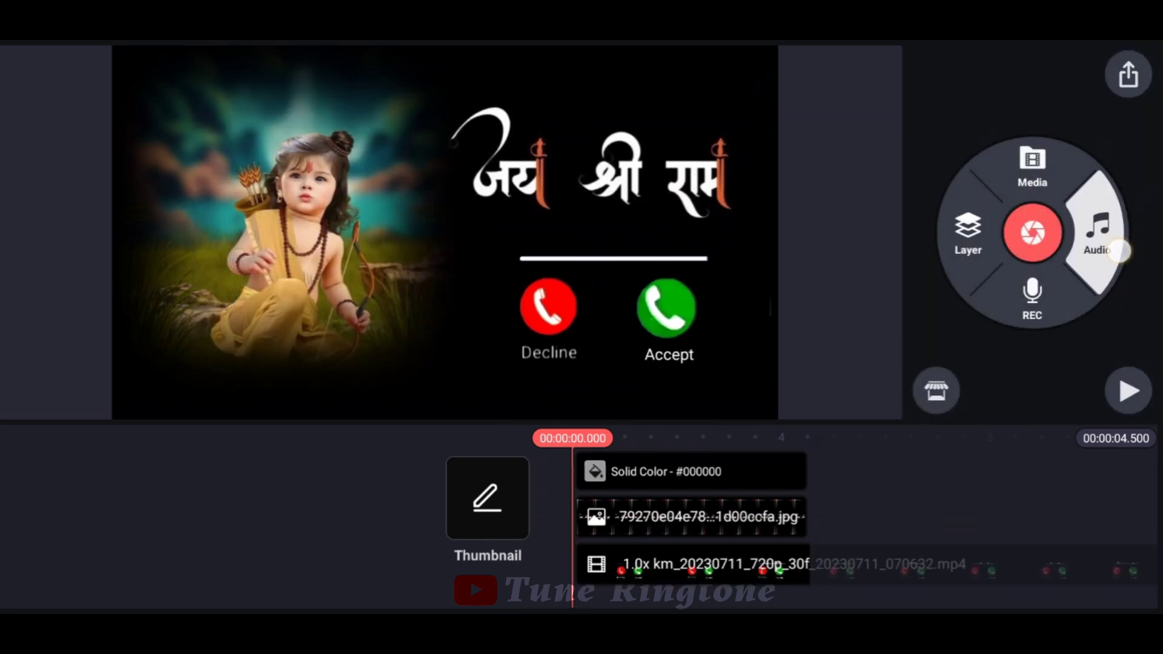
Step: Add 'Jai shree Ram Ringtone' from the audio library as the soundtrack
click(1097, 232)
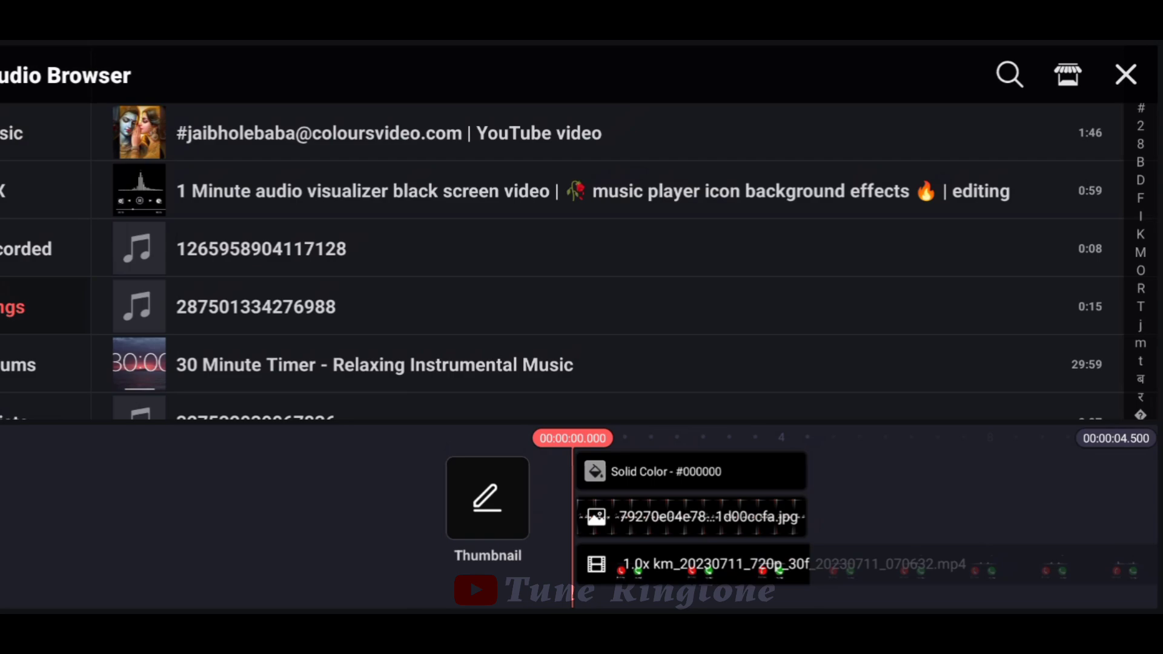
scroll(down, 3)
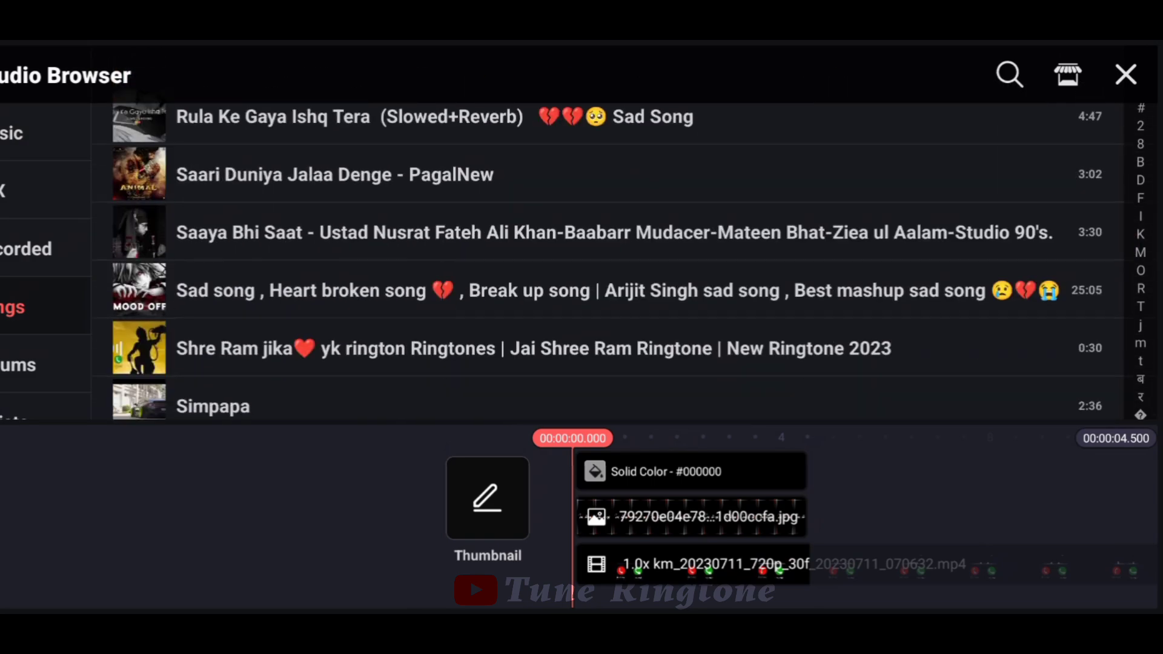
scroll(up, 3)
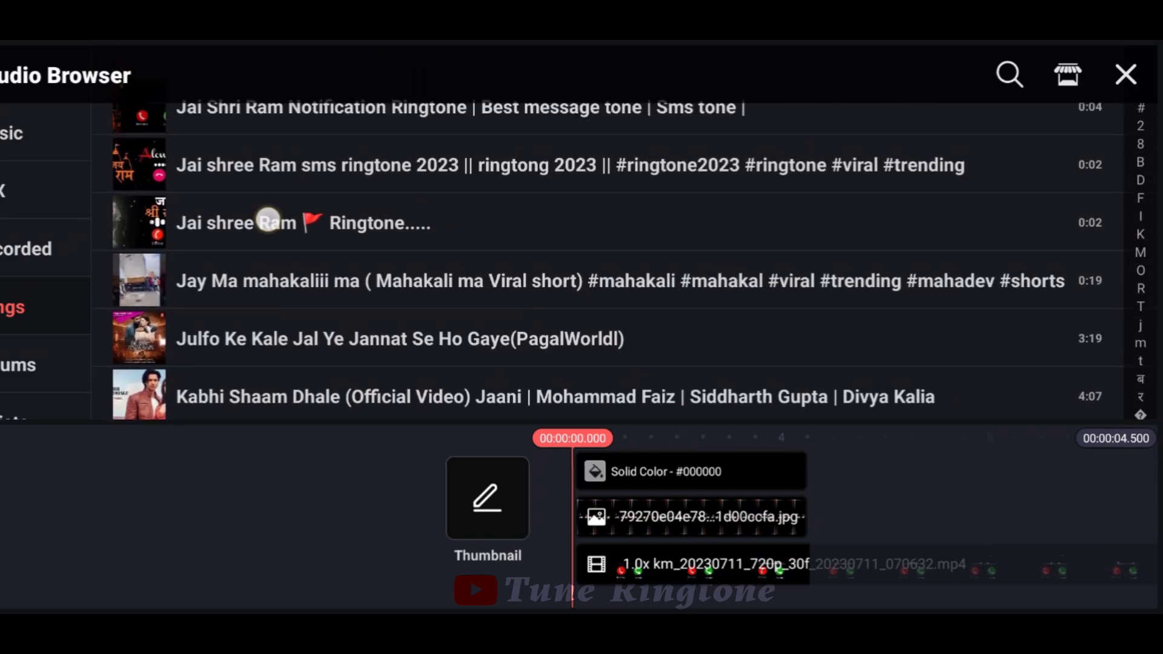
click(304, 223)
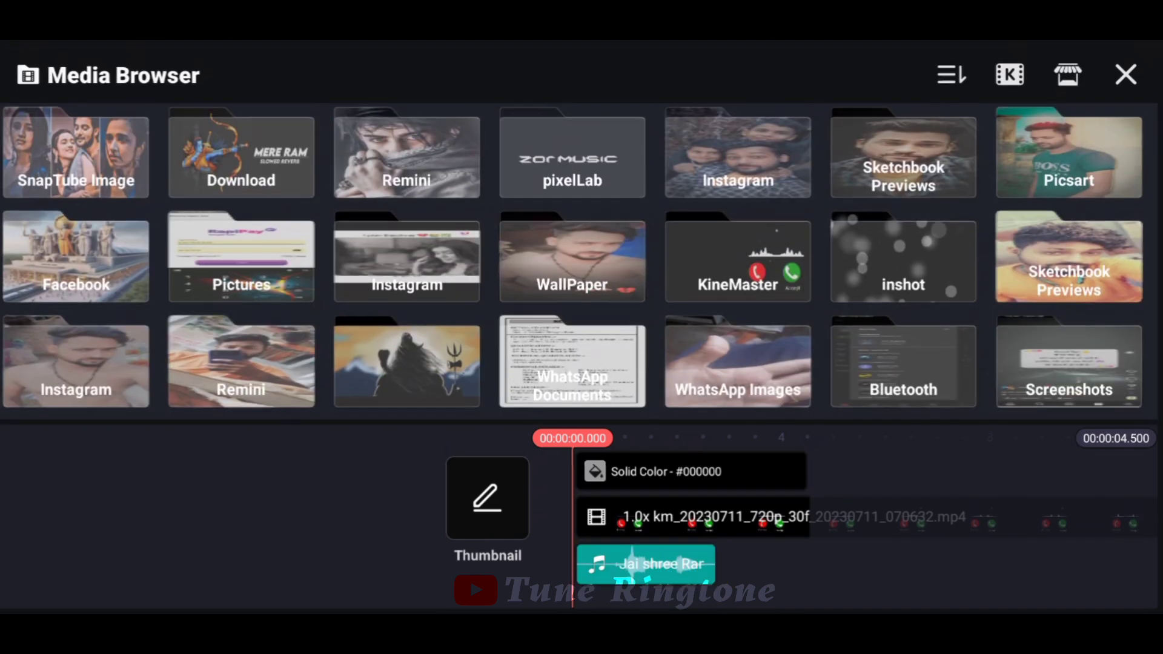
Step: Overlay the ornate frame clip with Screen blending and play back the design
click(1125, 74)
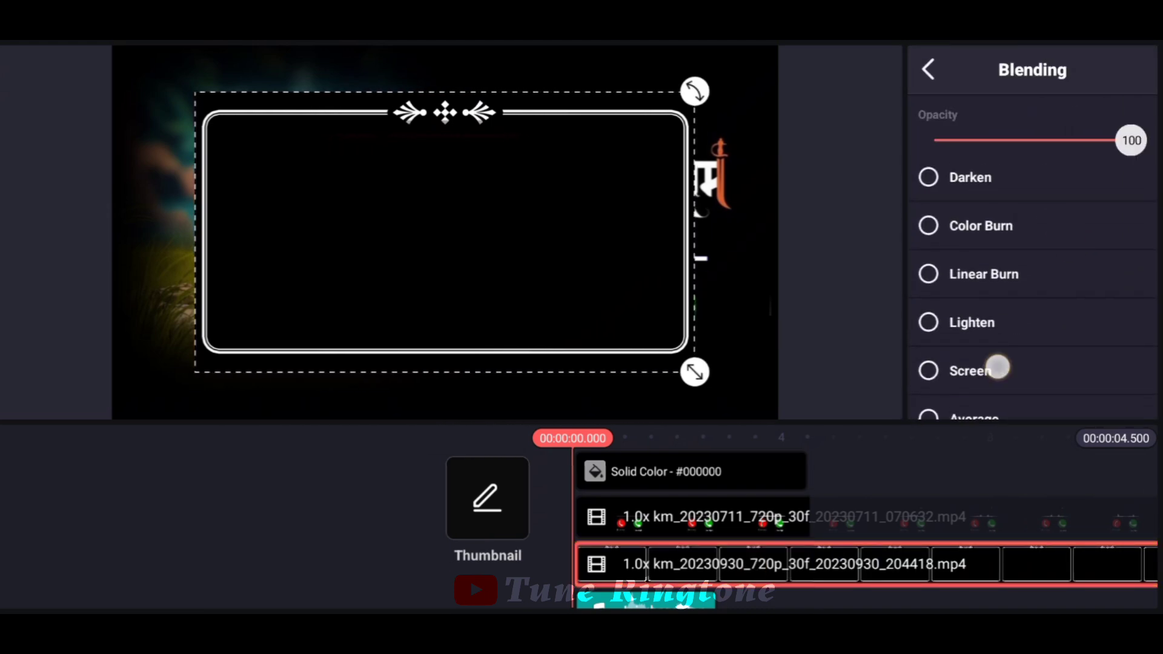
click(927, 69)
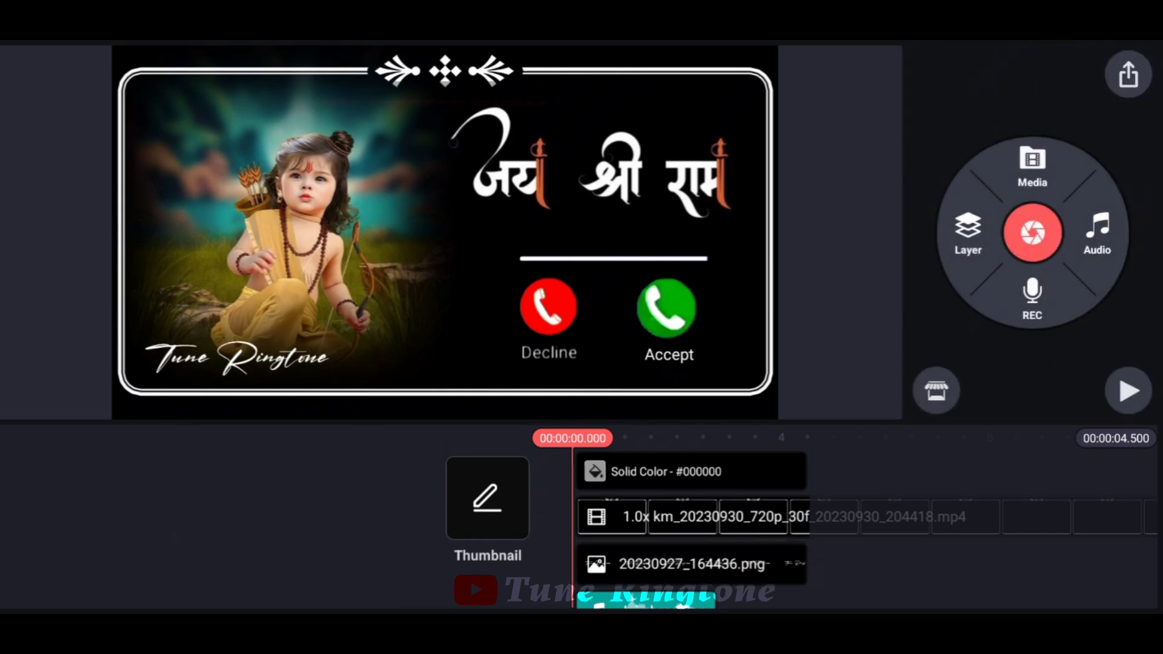
click(1128, 390)
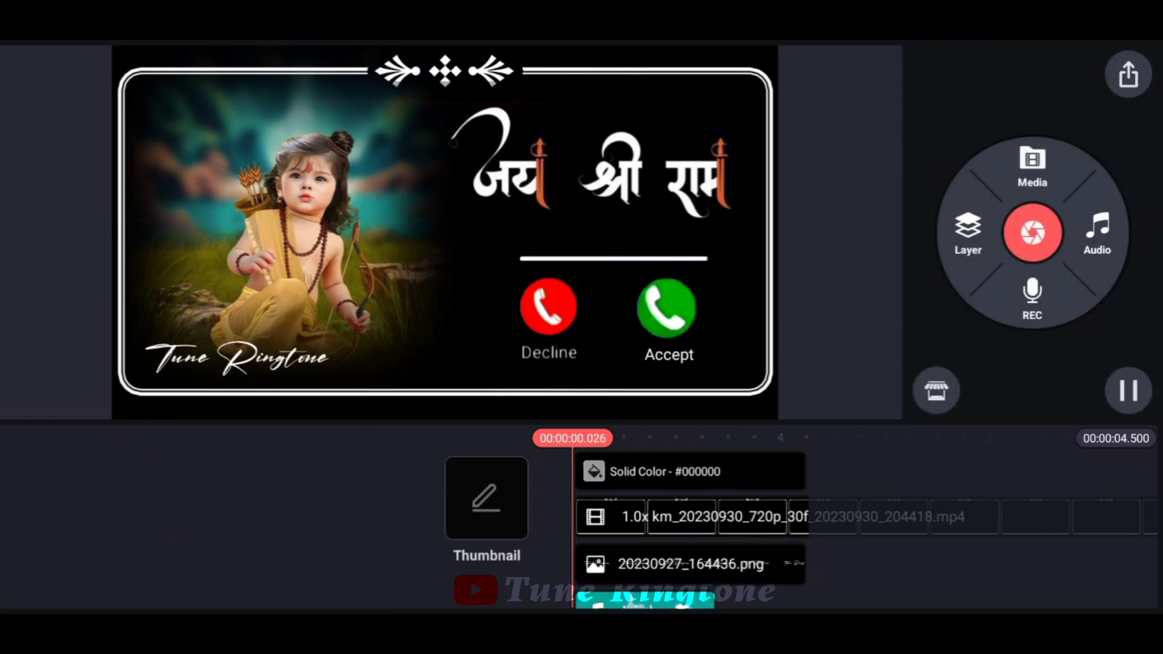